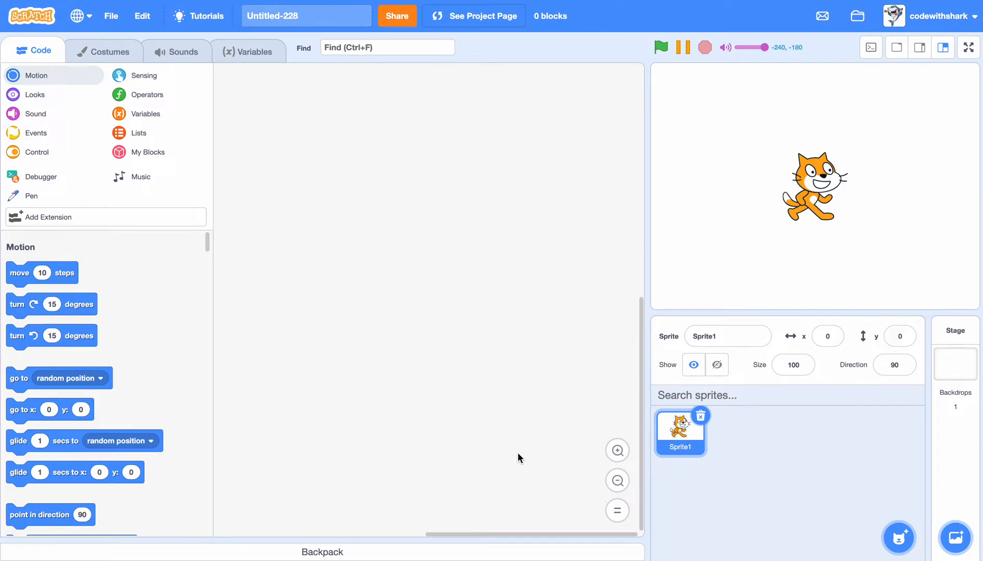
mouse_move(617, 321)
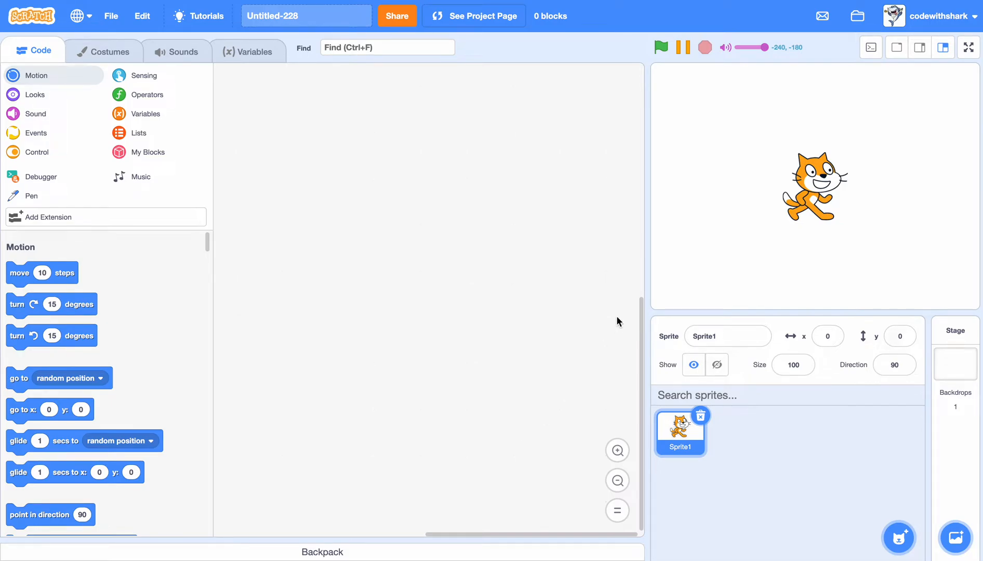
mouse_move(647, 414)
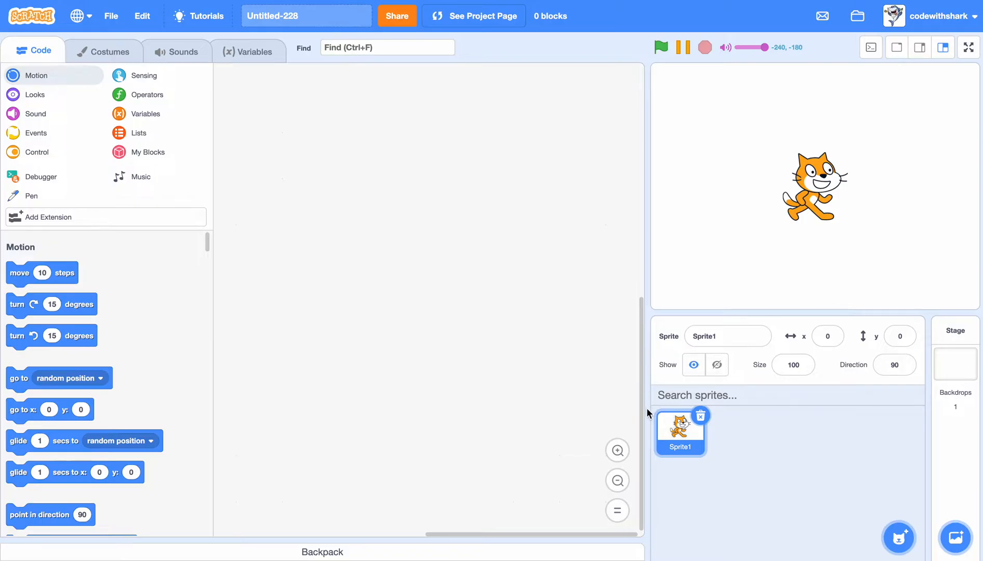
Switch to the Costumes view of the cat sprite (Sprite1)
click(104, 51)
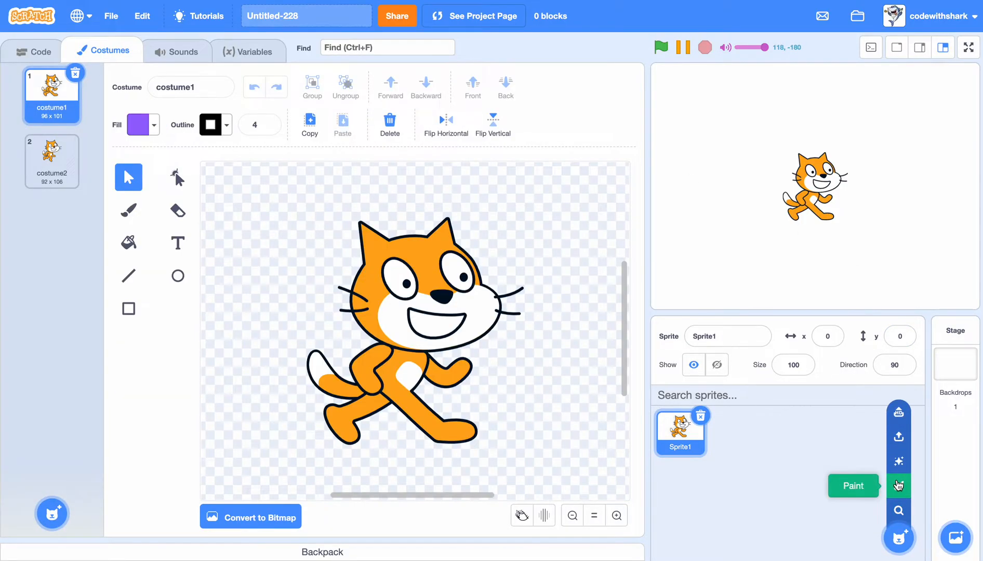
Paint a new sprite as a stage-sized purple rectangle with no outline
click(897, 485)
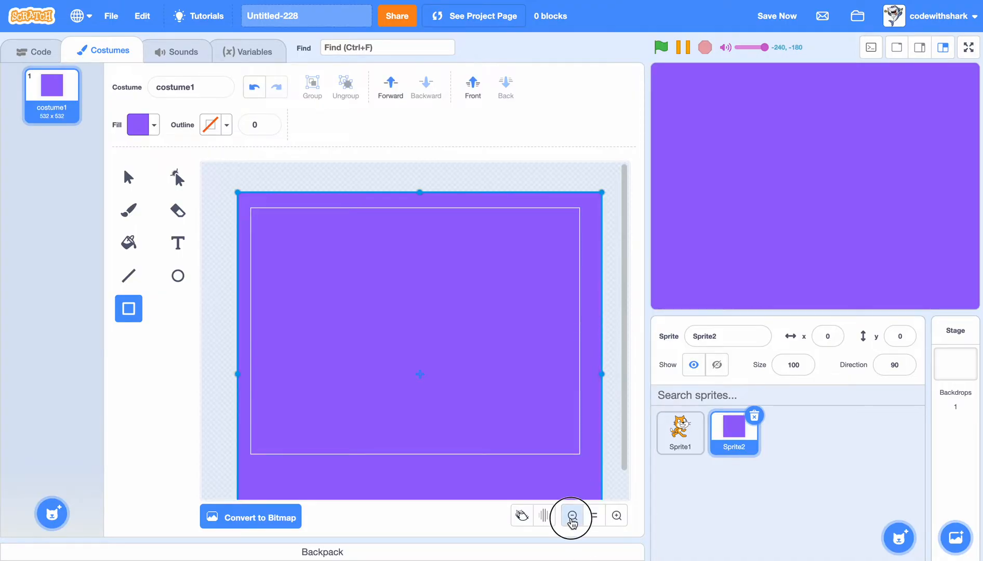
click(571, 516)
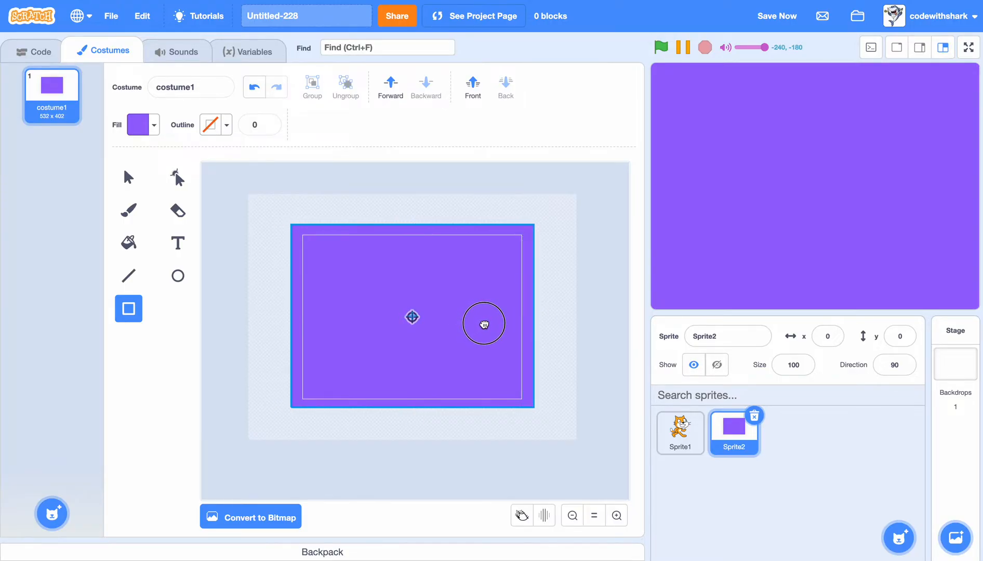
click(483, 324)
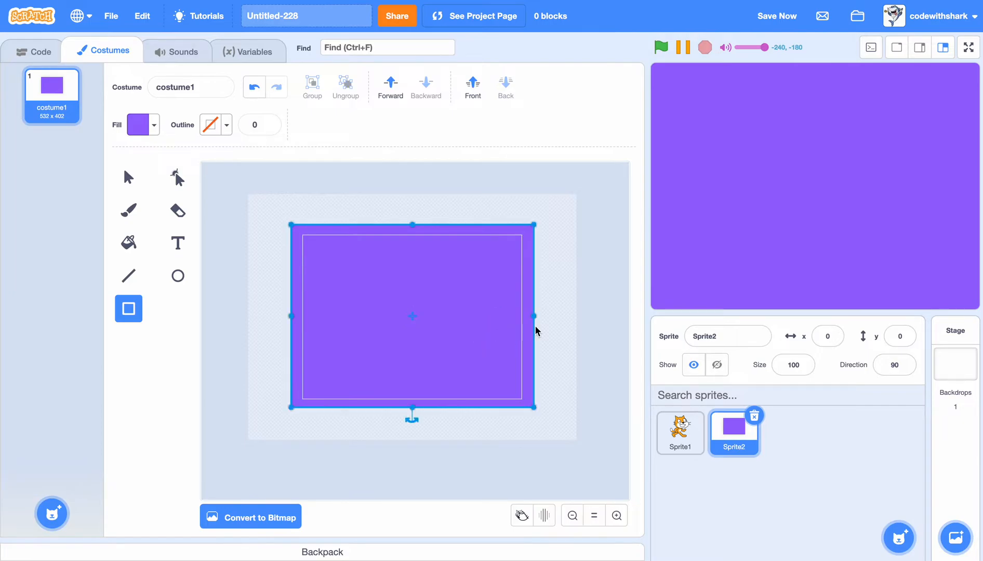
click(177, 275)
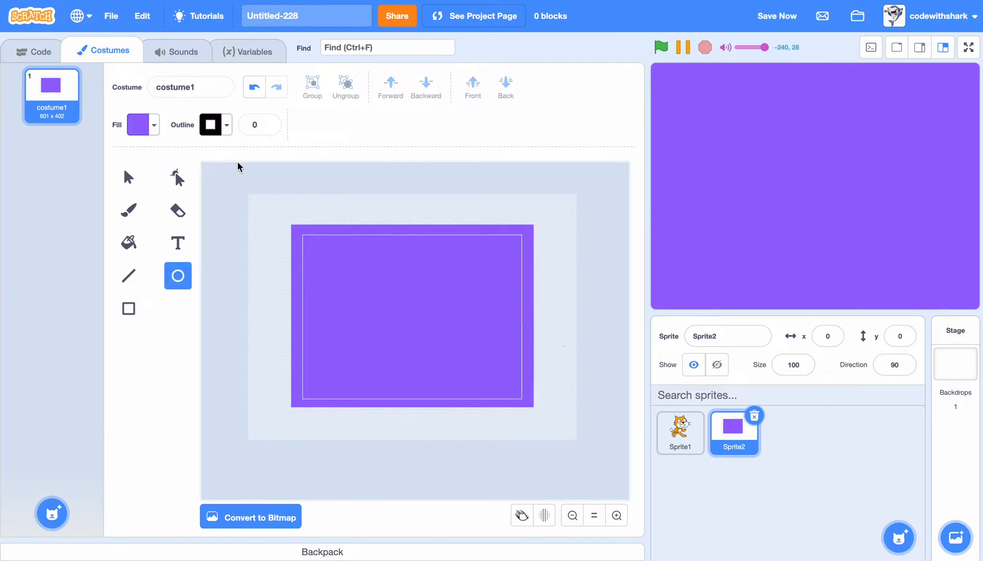
Fill the purple rectangle with many red circles of varying sizes, then return to Sprite1
click(137, 124)
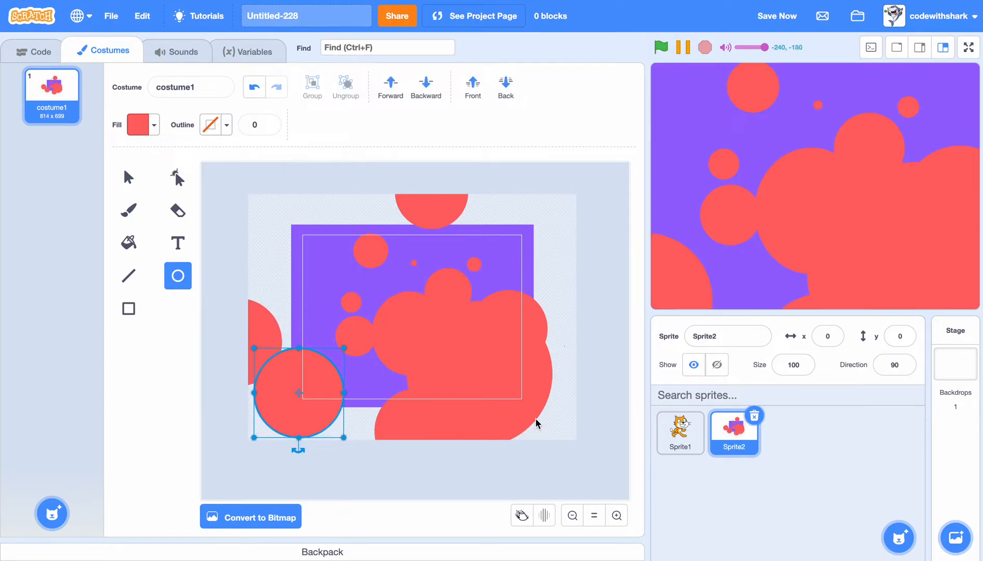
click(681, 434)
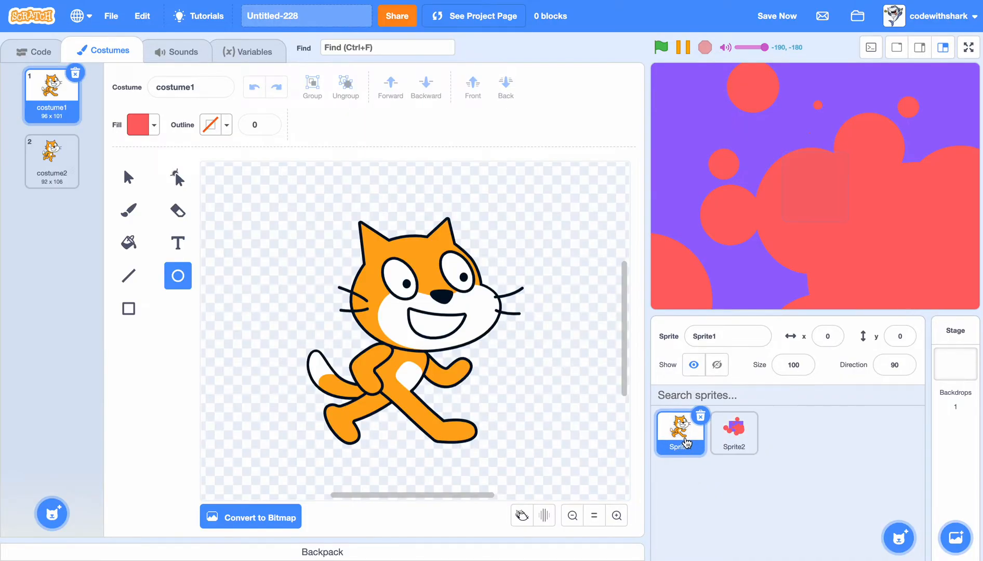
Hide Sprite2, save, and reopen Untitled-228 from My Stuff, selecting the circles sprite
click(733, 433)
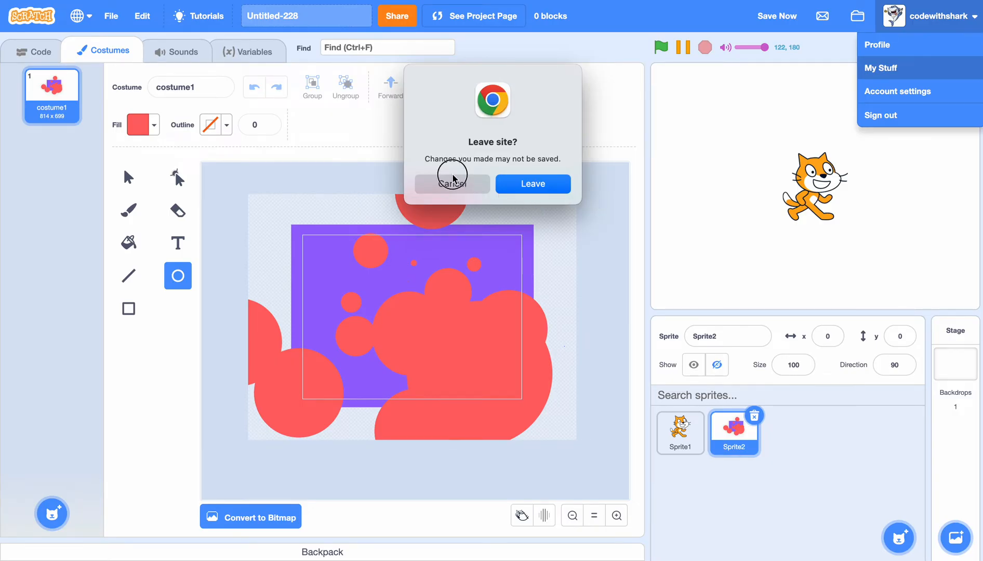
click(451, 184)
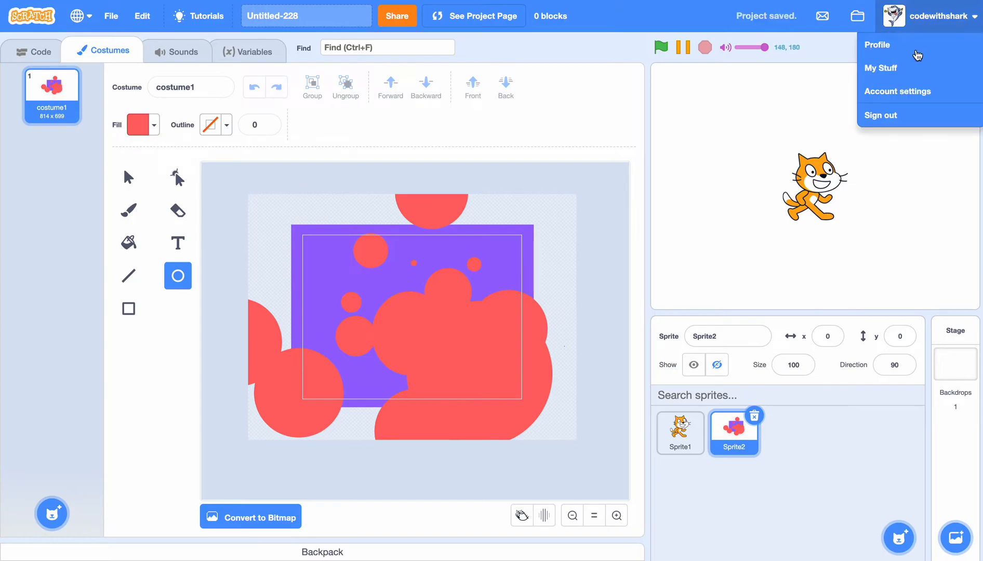
click(880, 68)
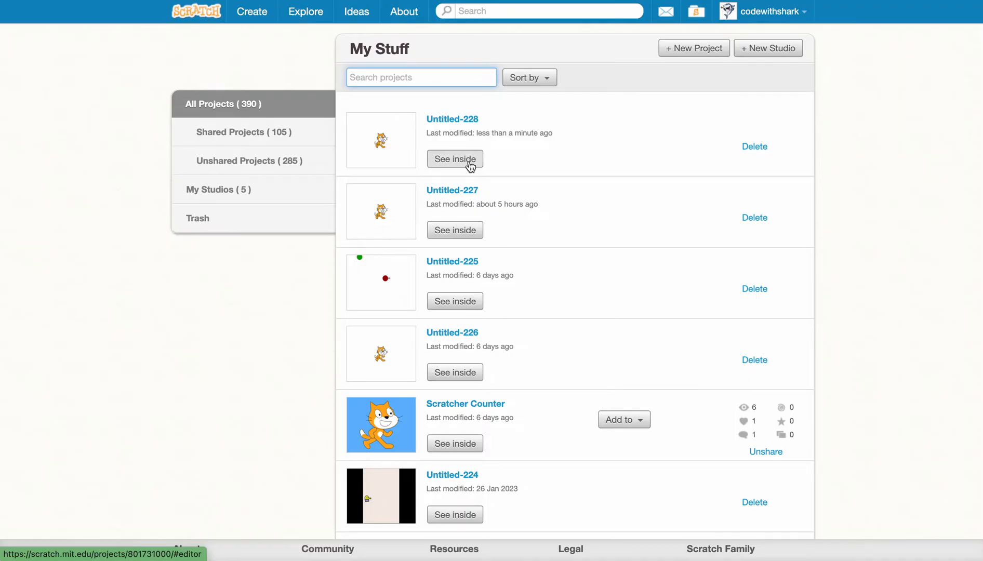
click(454, 159)
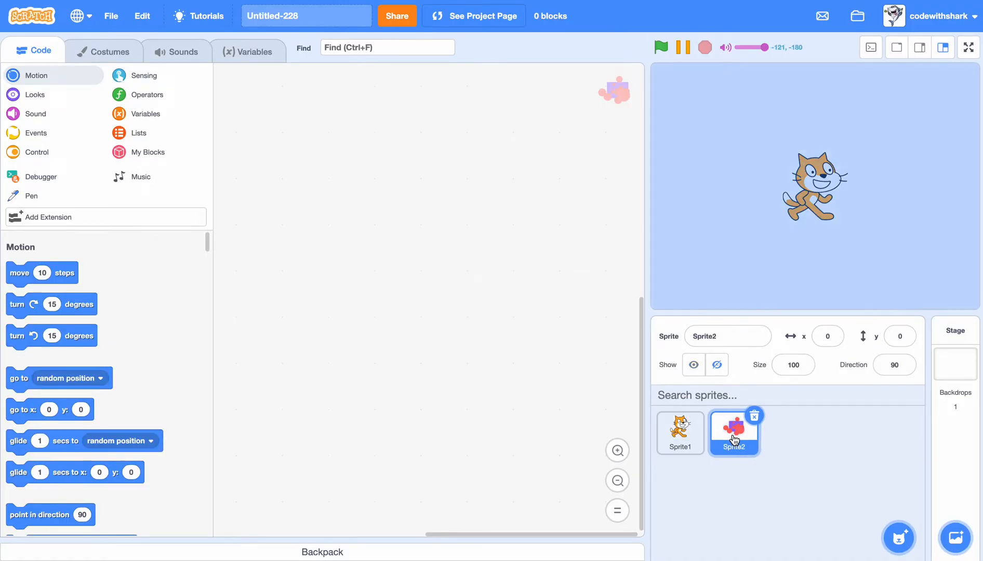
click(693, 364)
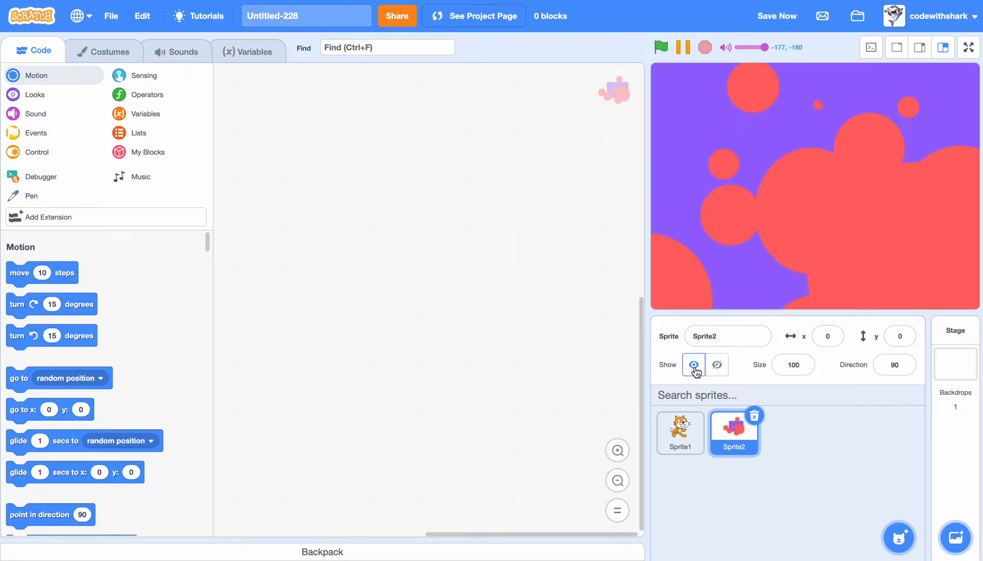
Make the circles sprite visible on the stage again
click(933, 17)
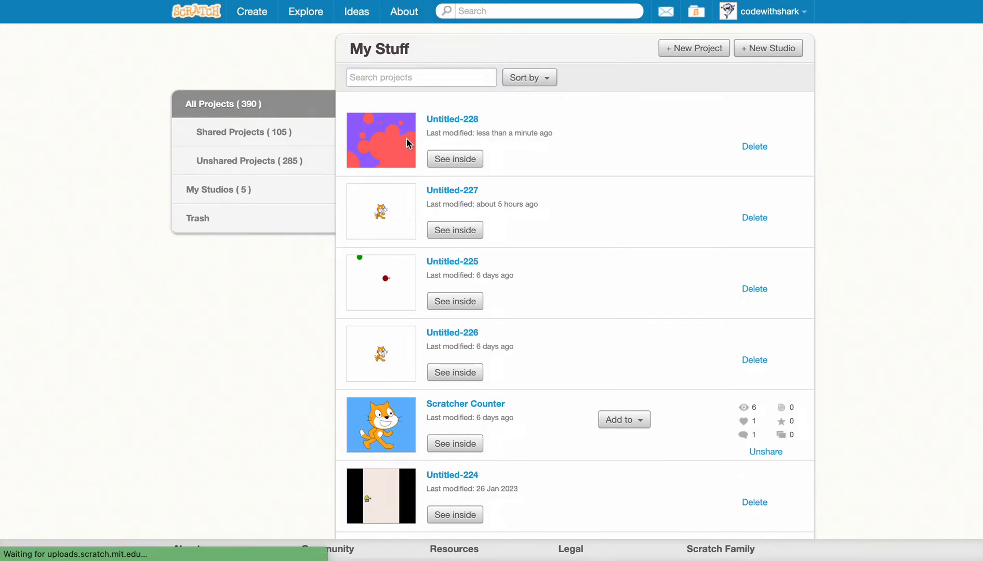
Reopen Untitled-228 in the editor and toggle Sprite2's visibility
click(454, 159)
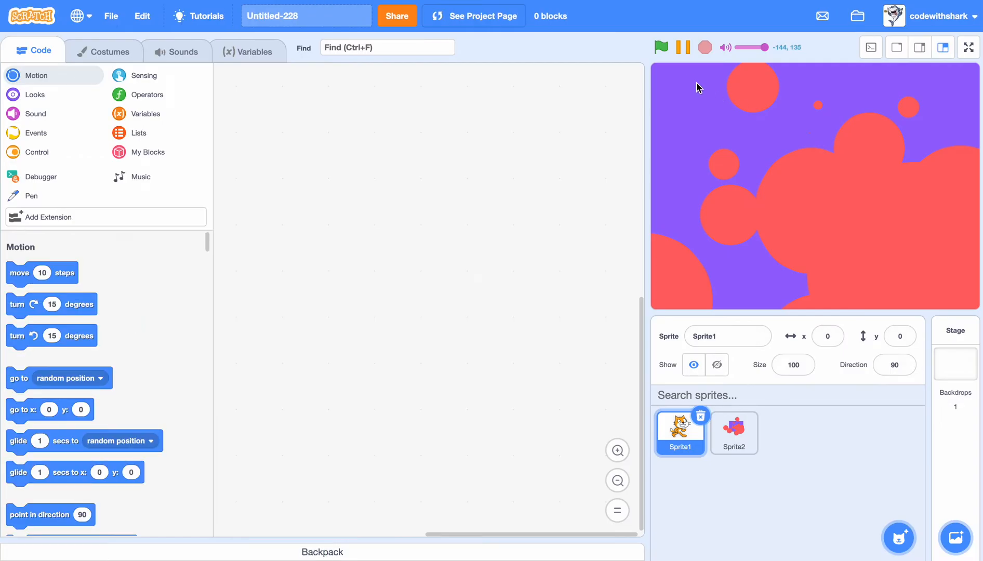
mouse_move(733, 441)
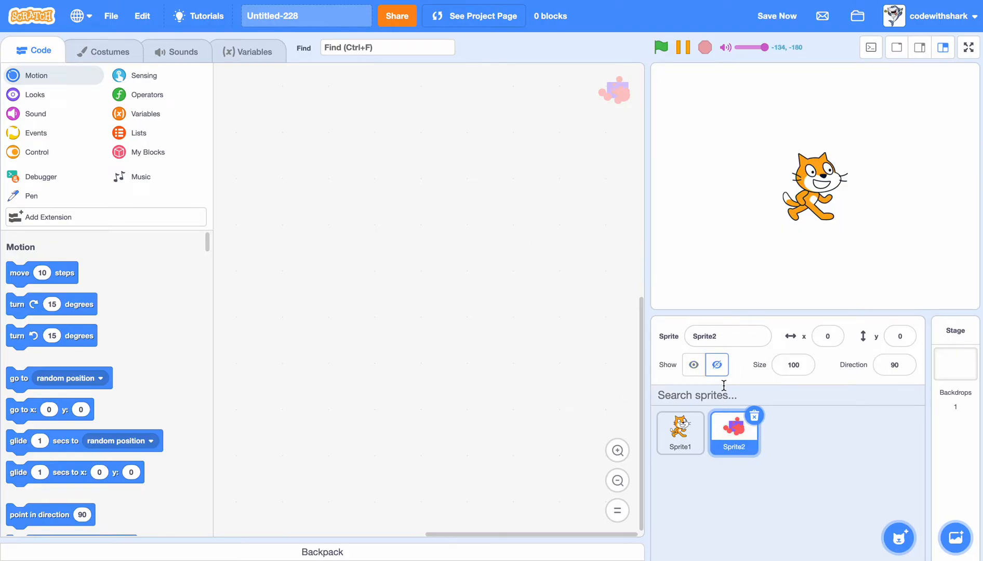
click(693, 364)
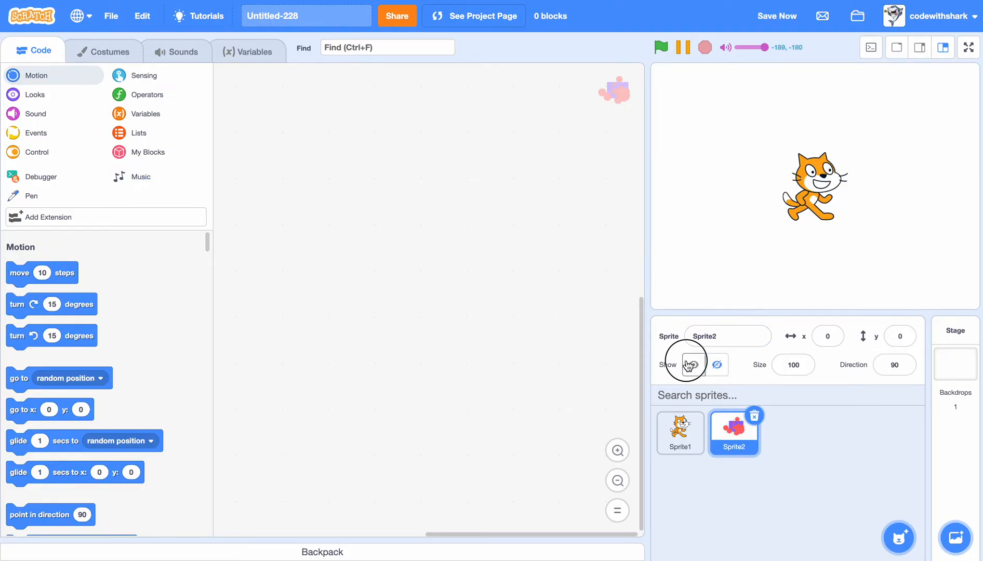
Script Sprite2: on green flag, forever go to front and set ghost effect to 100; then select Sprite1
click(35, 132)
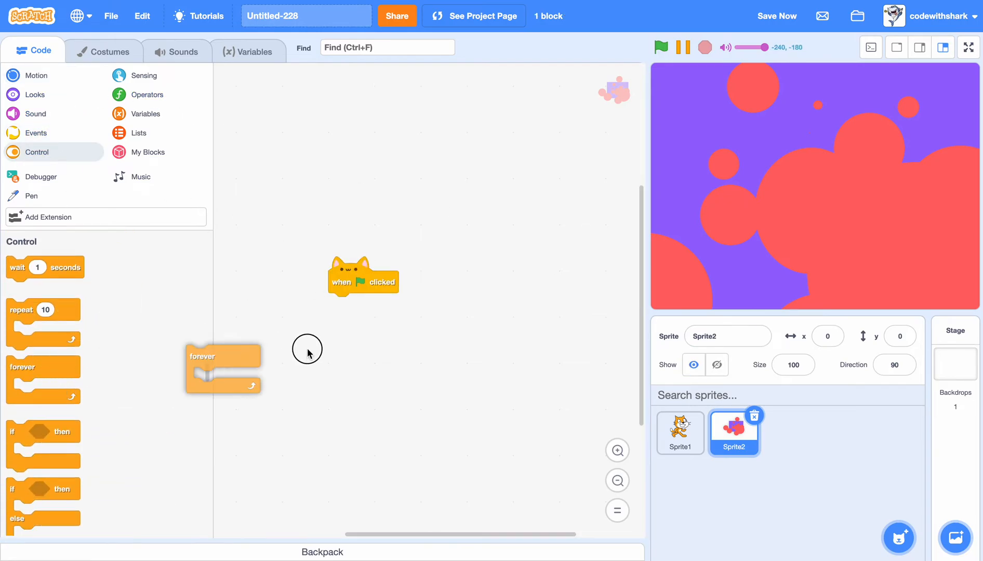
drag(222, 357, 365, 305)
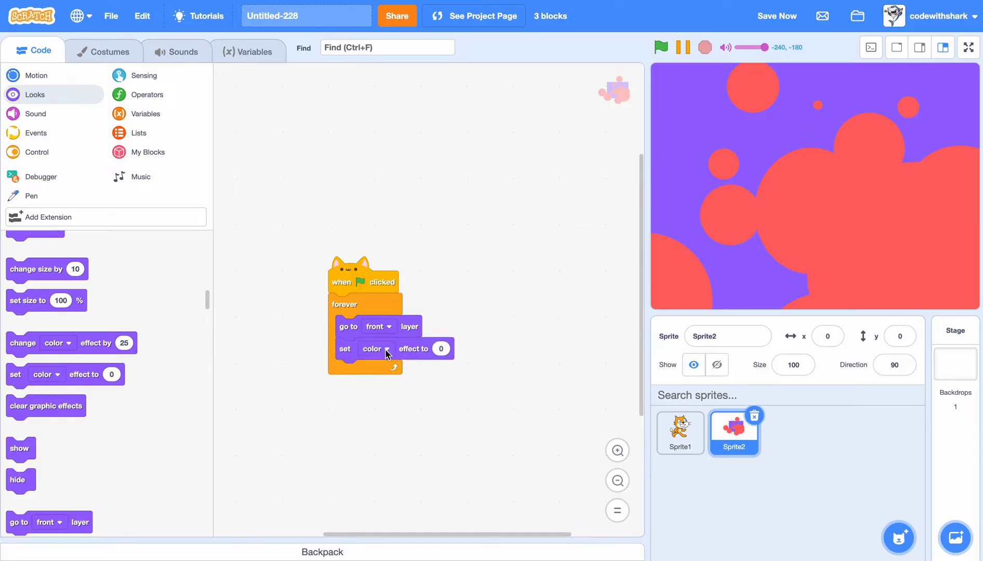
click(375, 348)
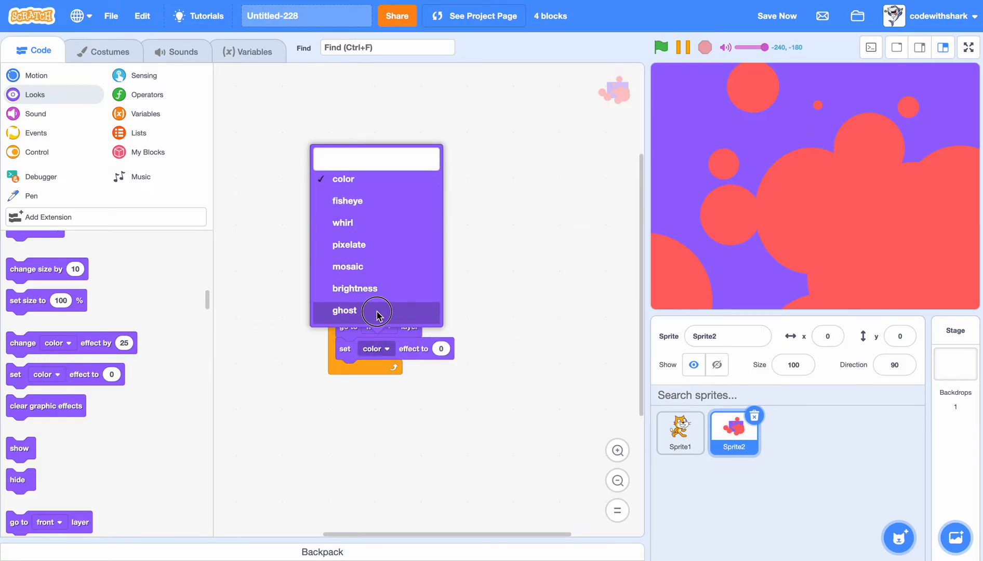
click(344, 311)
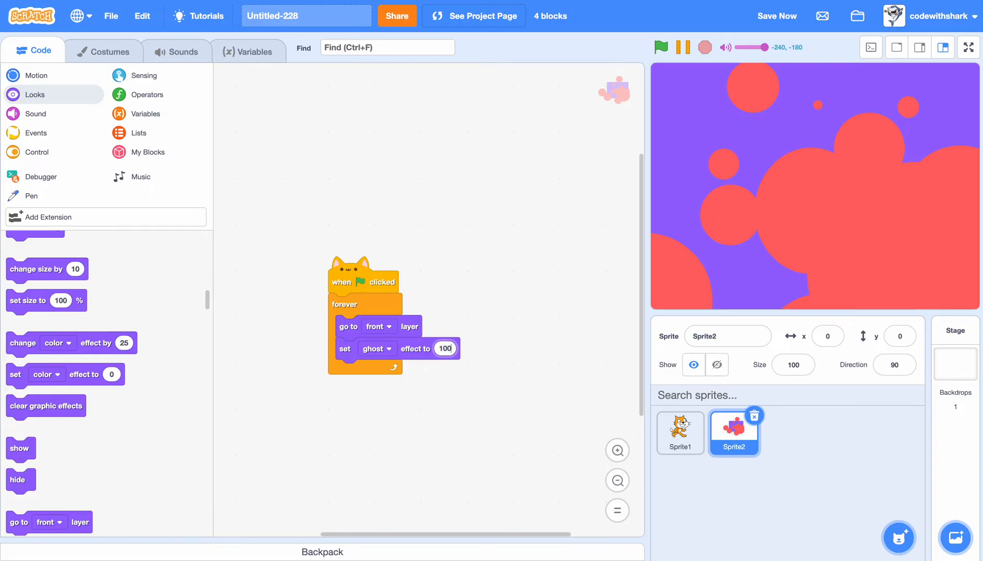
click(679, 432)
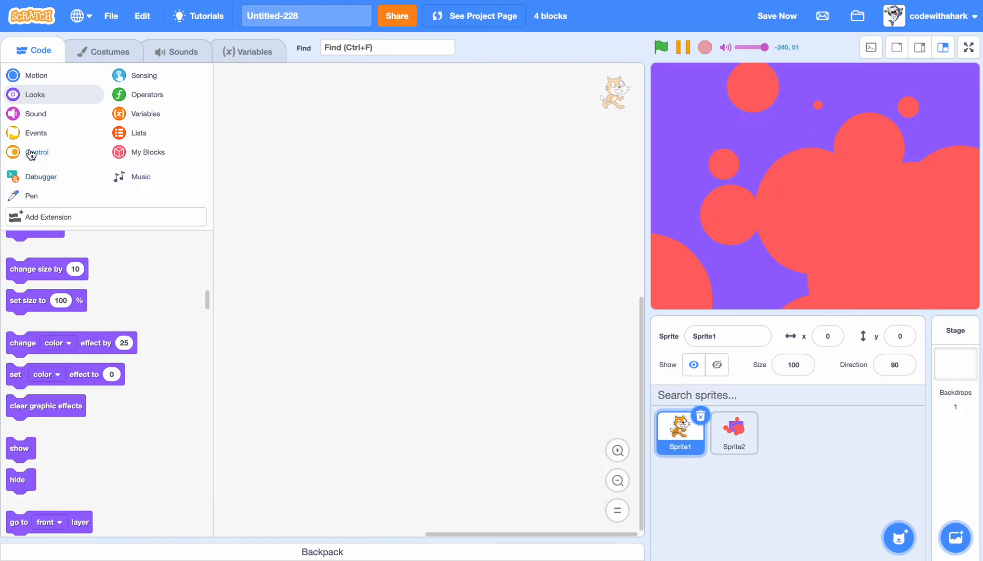
Give the cat a green-flag 'say Hello!' script, then run and stop the project
click(35, 94)
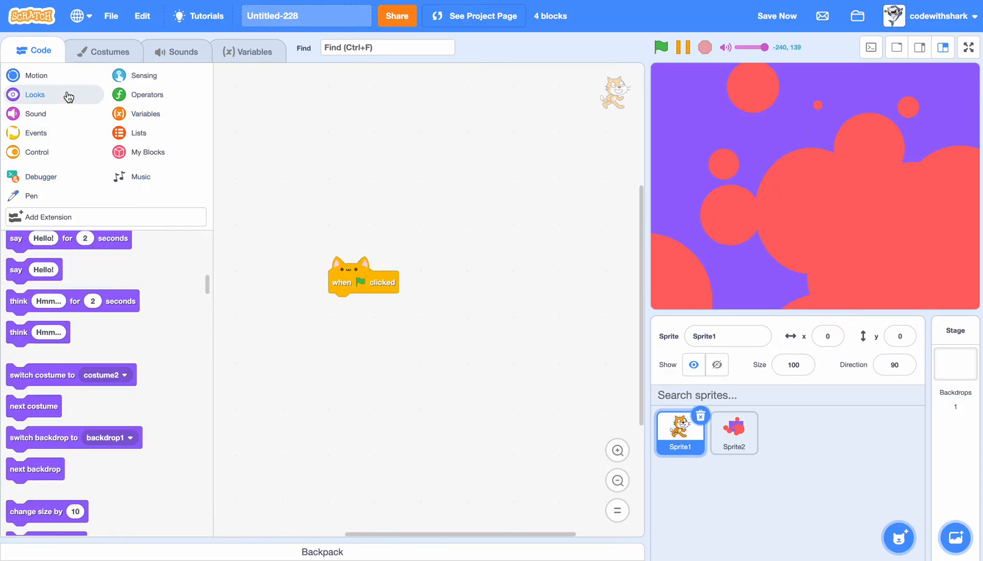
drag(34, 299, 357, 305)
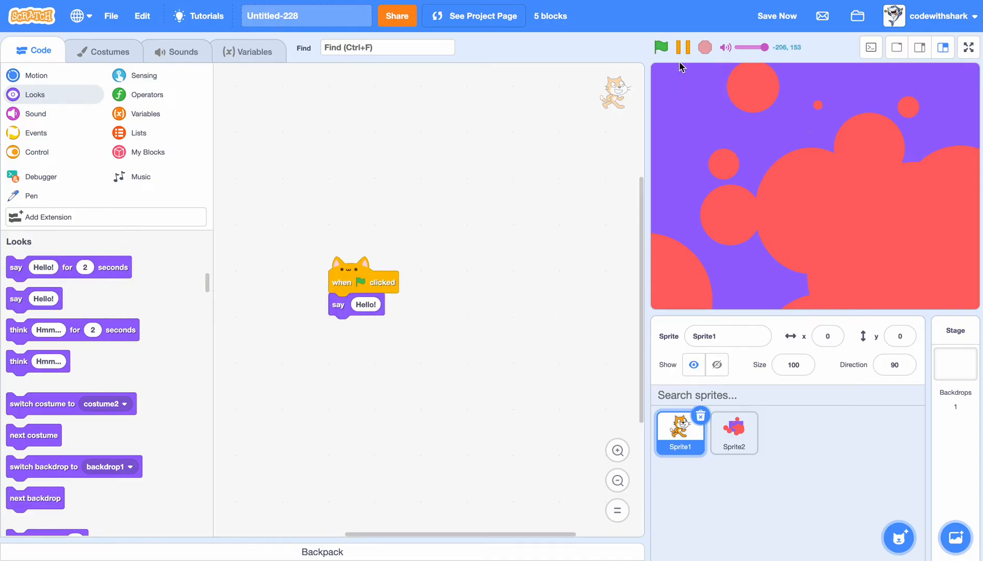
click(659, 47)
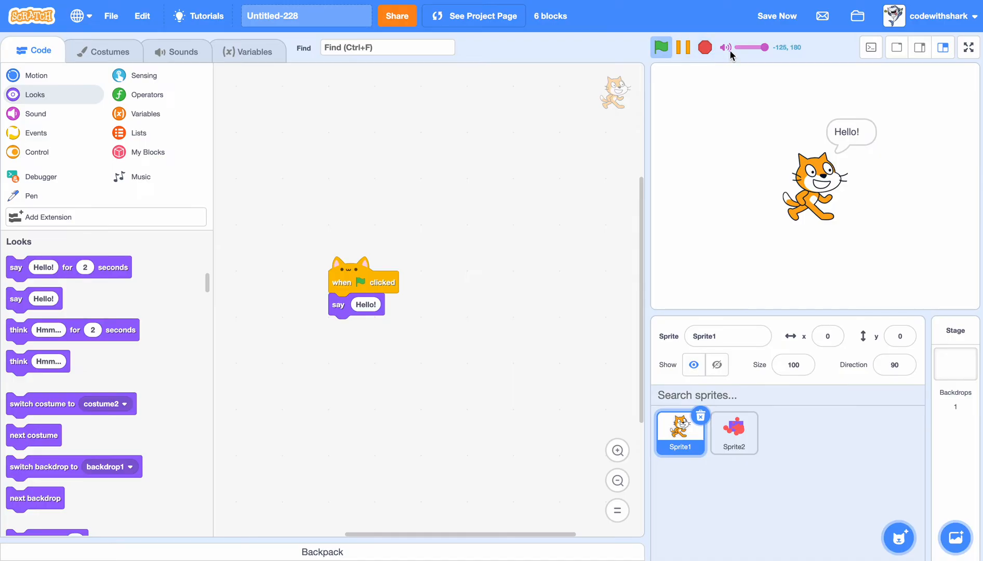
click(661, 47)
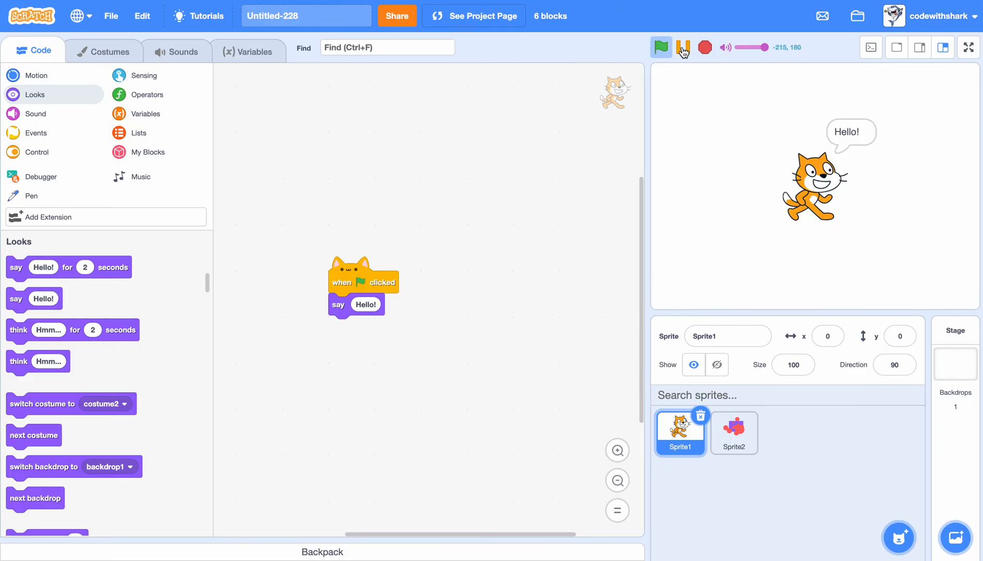
click(661, 47)
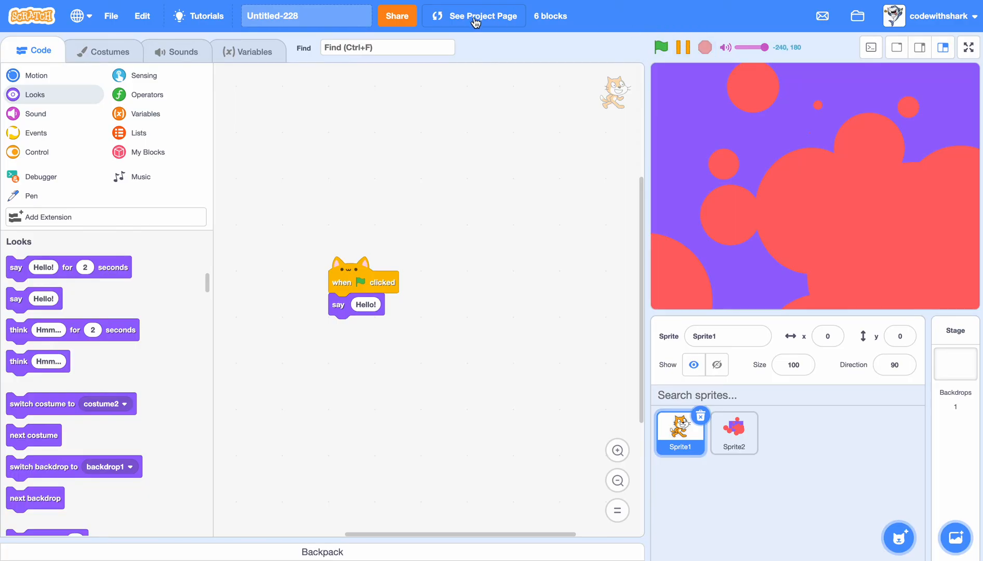
Set the stage as the project thumbnail from the project page, then reopen Untitled-228
click(480, 16)
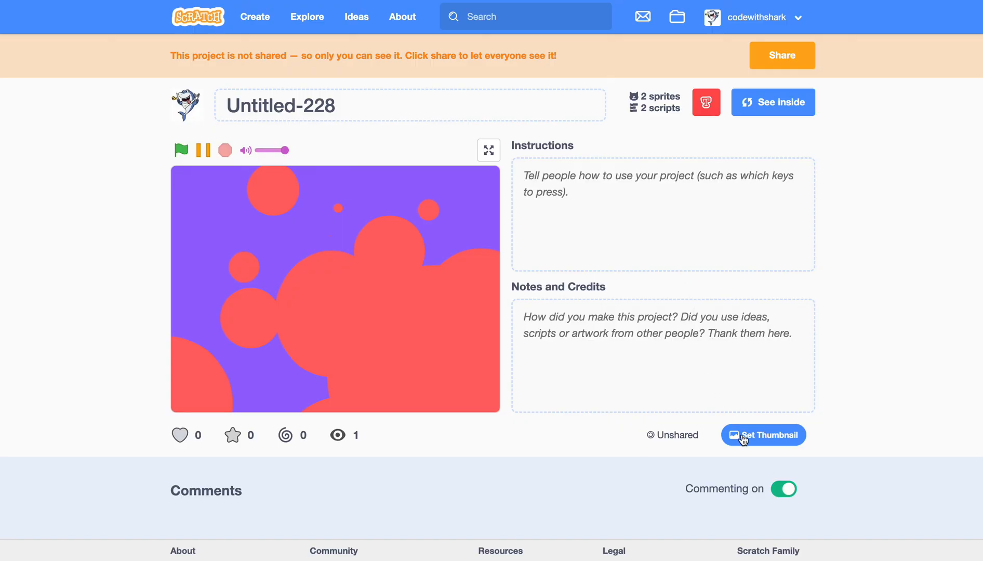
click(762, 434)
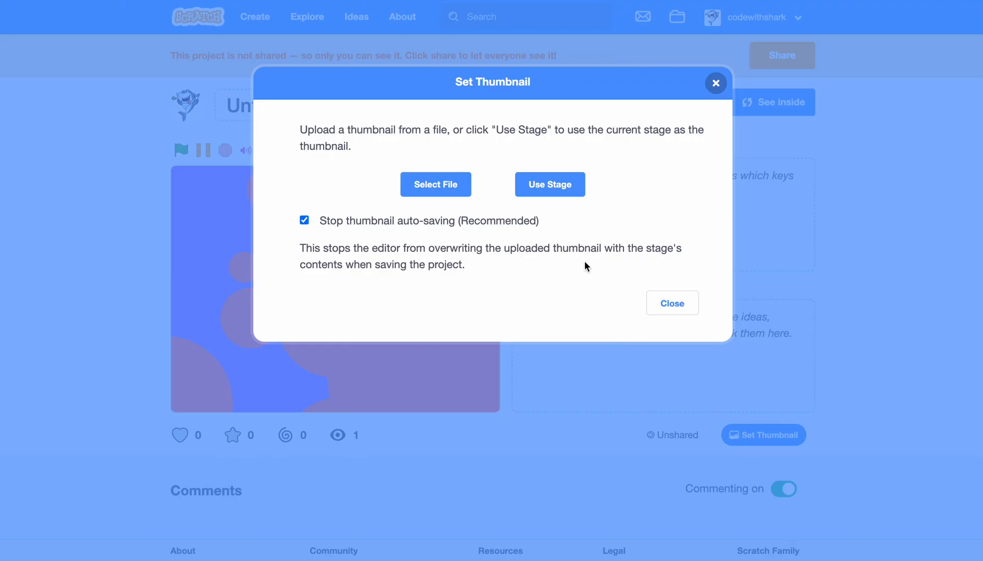
mouse_move(550, 184)
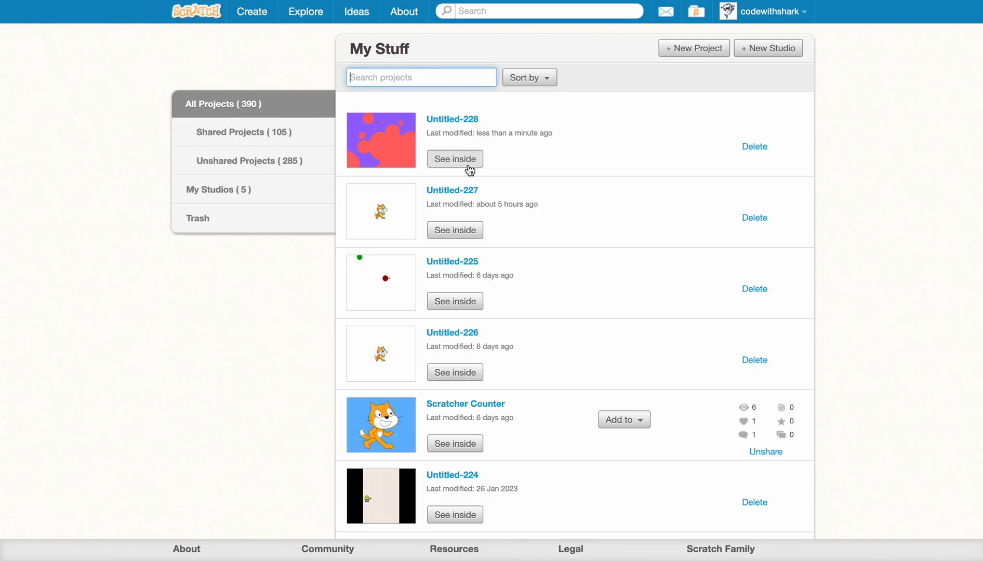
click(454, 158)
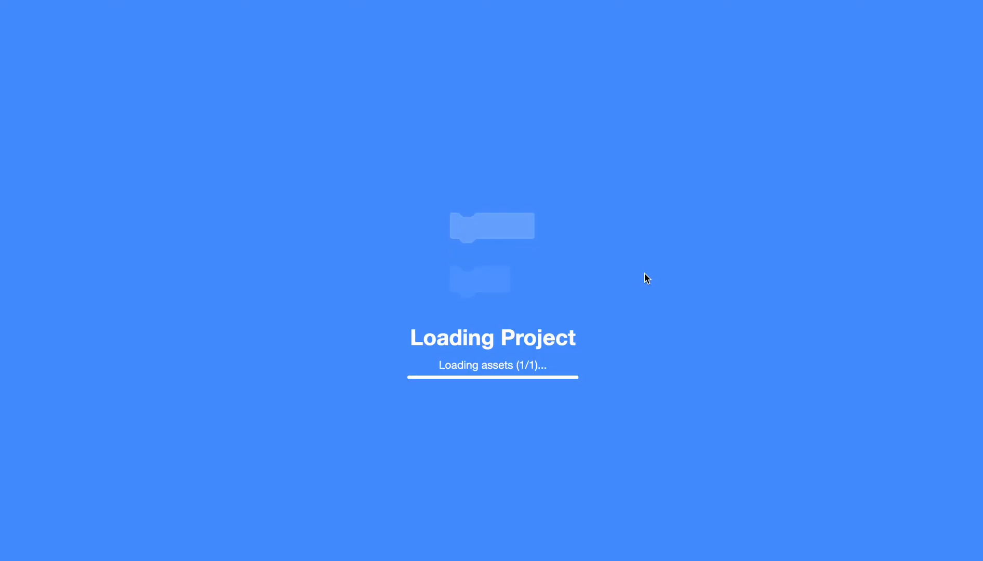